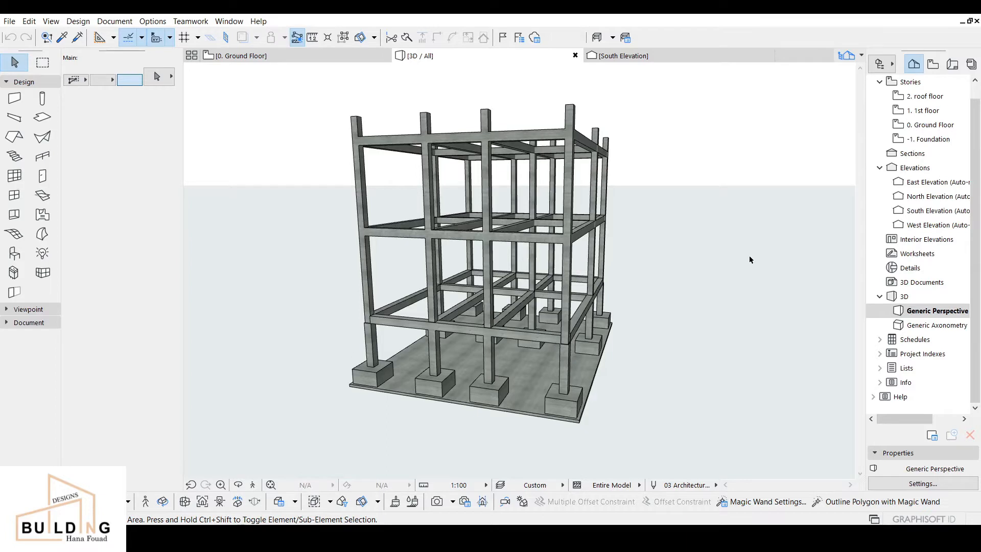
mouse_move(712, 336)
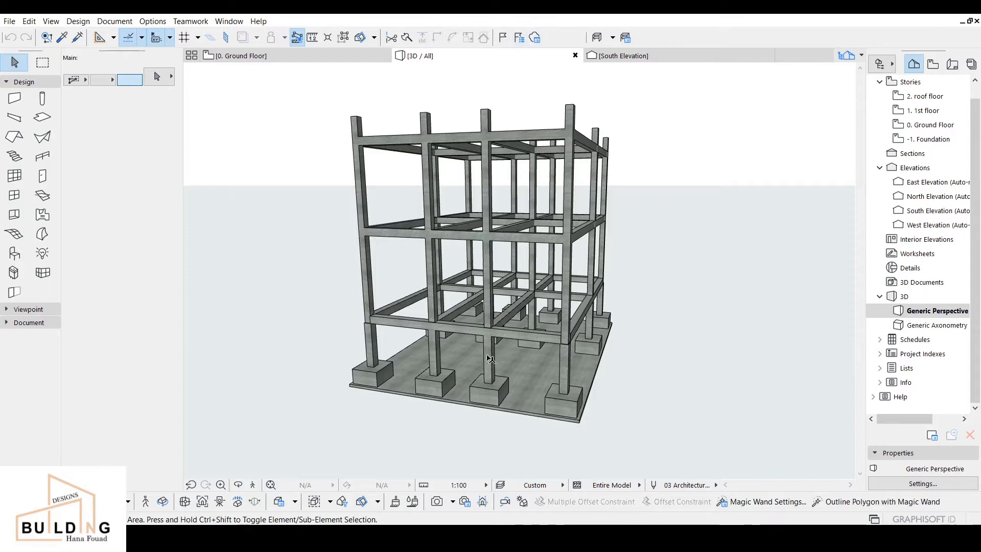
- Orbit the frame, activate the Slab Tool and list the slab build-ups
drag(490, 358, 499, 368)
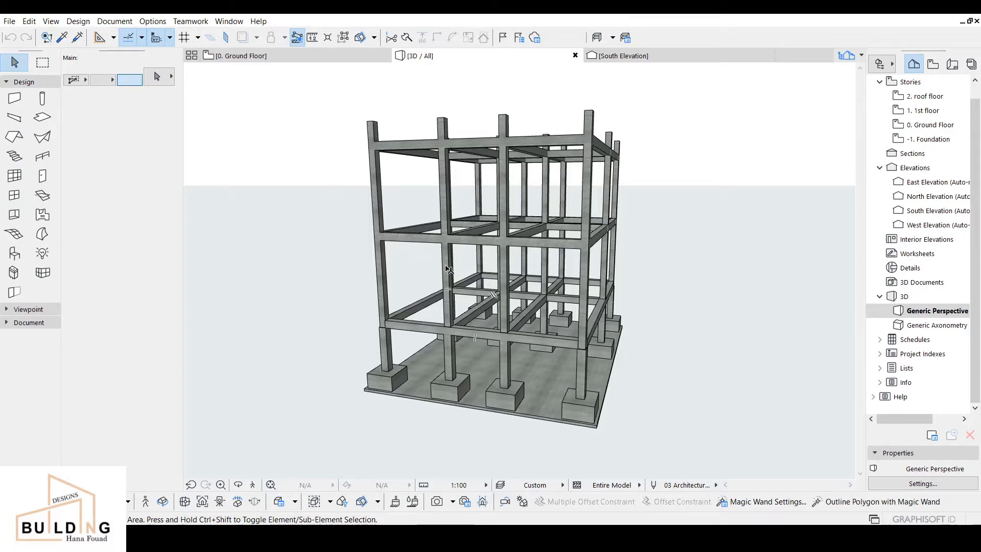
mouse_move(457, 319)
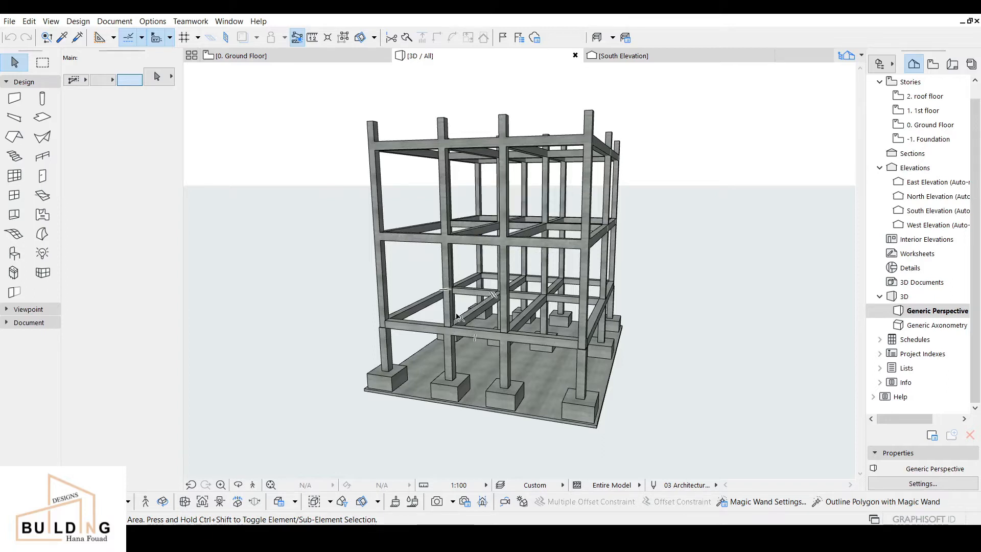
mouse_move(496, 326)
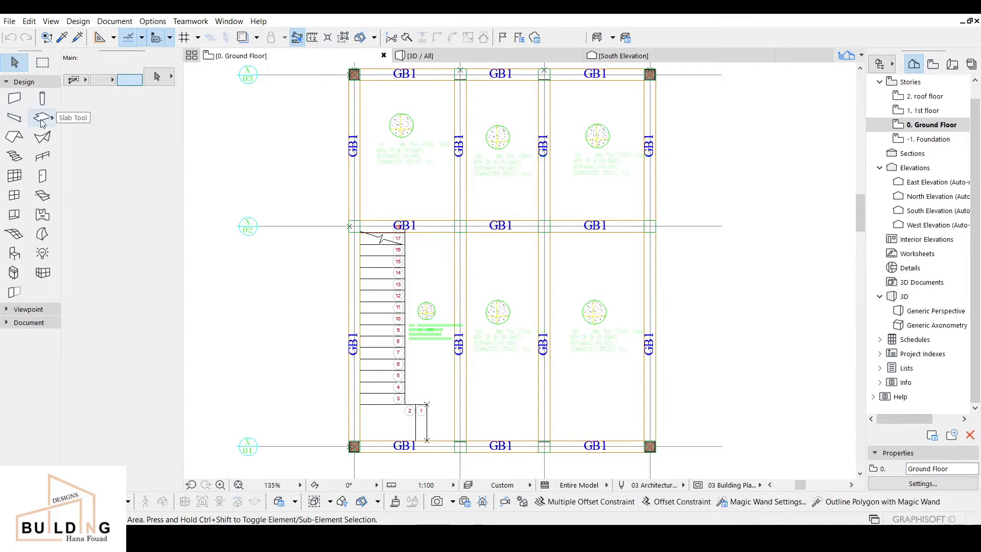
click(41, 118)
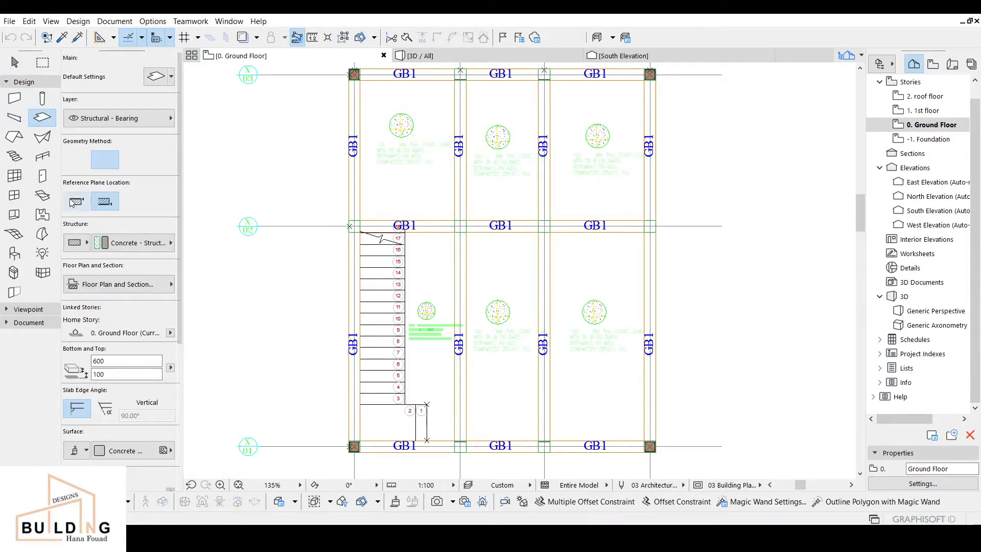
mouse_move(75, 200)
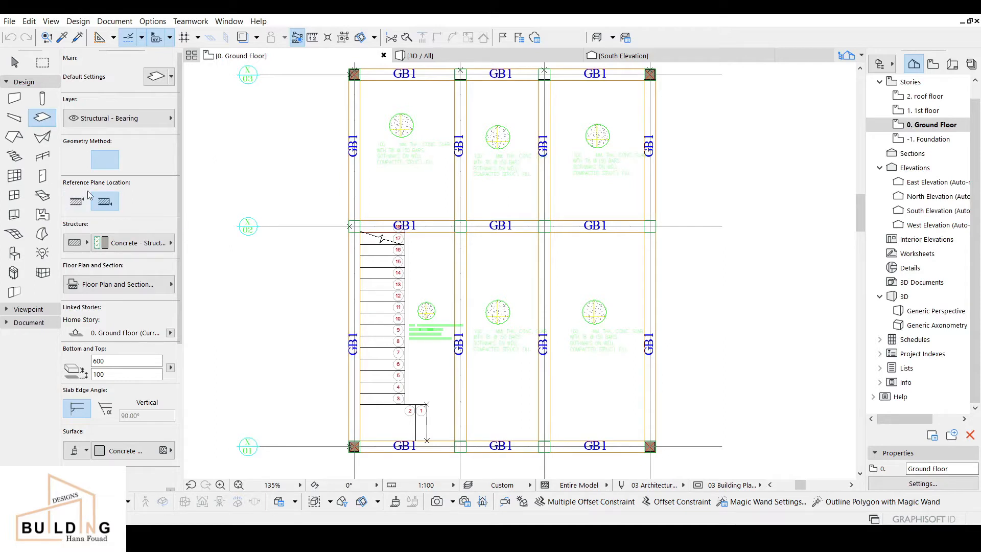
mouse_move(76, 243)
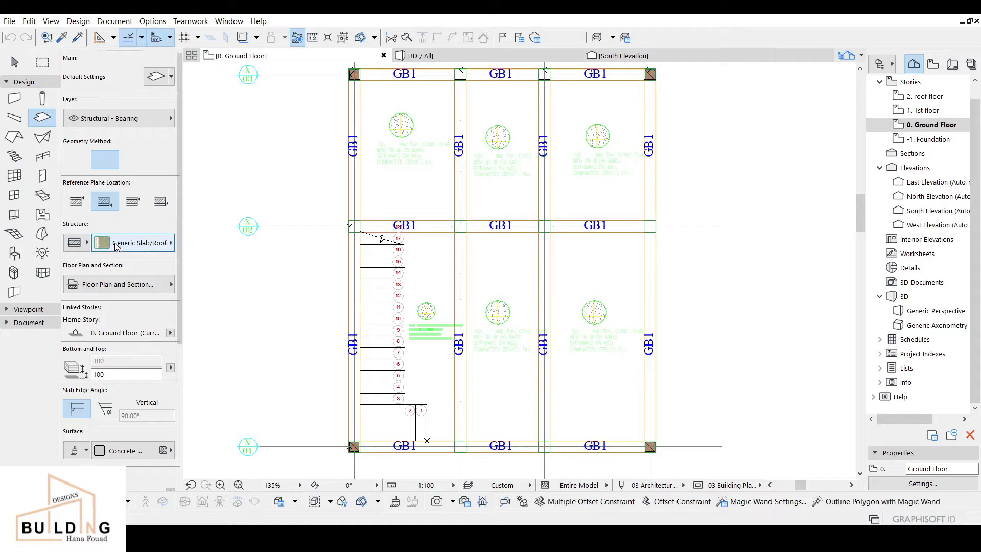
click(133, 242)
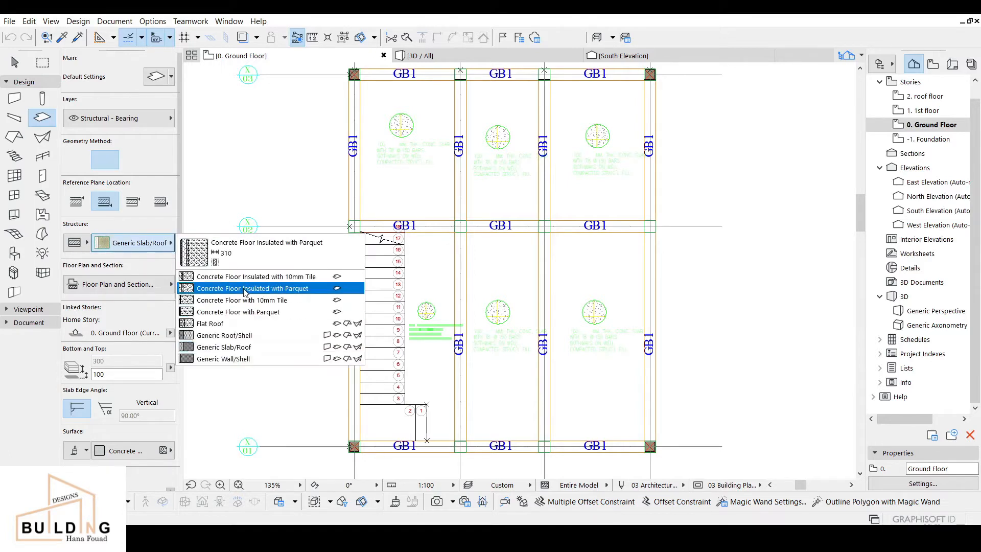
- Preview the Concrete Floor tile, insulated tile, parquet and Flat Roof build-ups
click(255, 276)
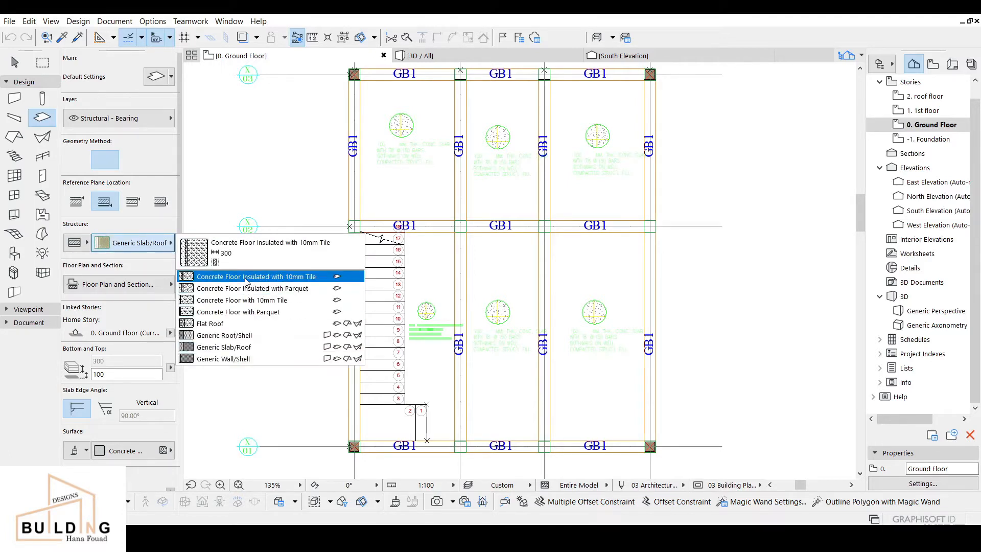
mouse_move(300, 287)
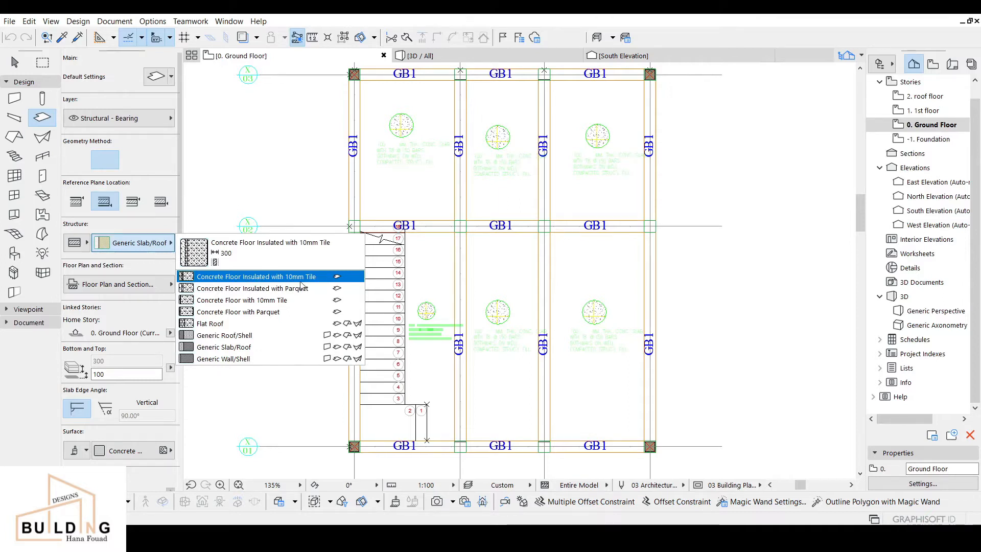
click(240, 300)
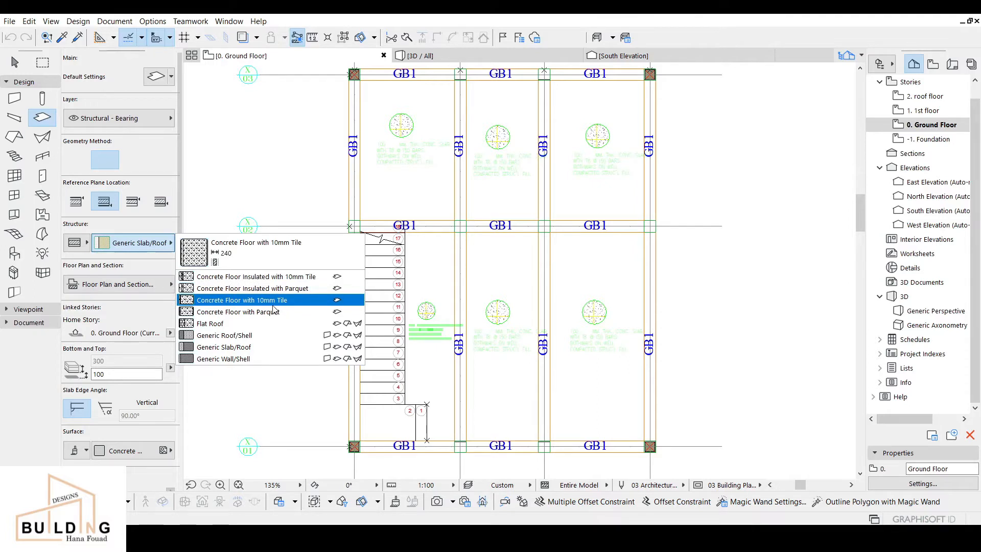
click(236, 311)
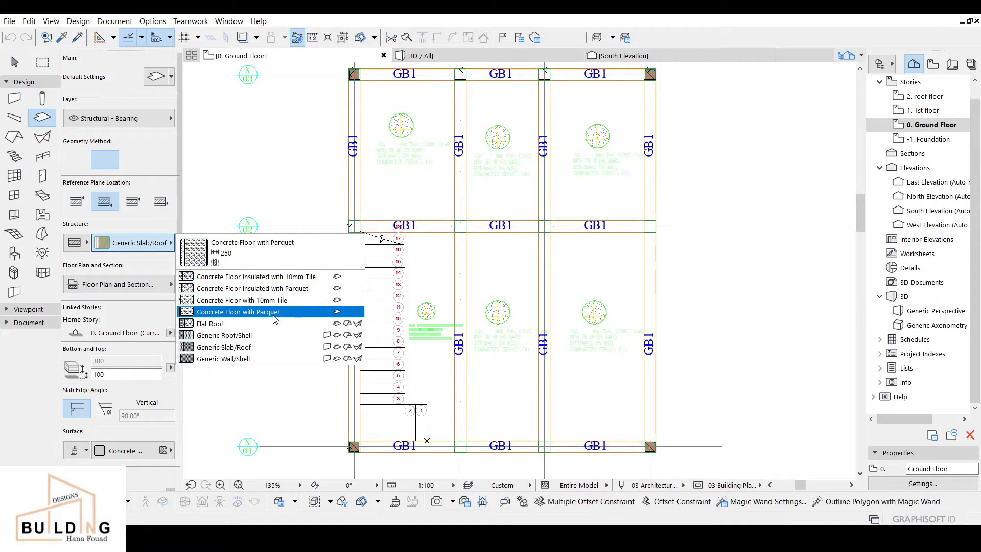
click(210, 324)
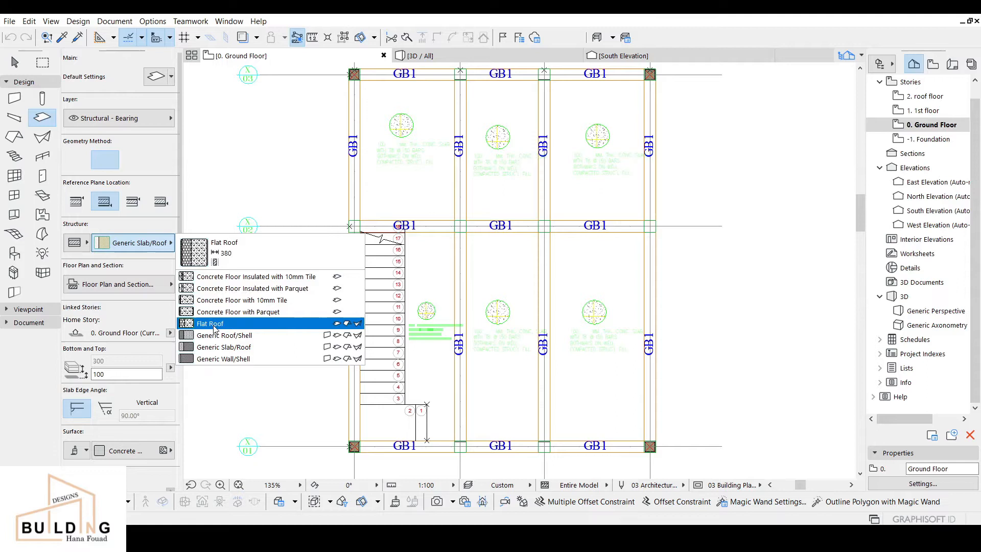
click(223, 334)
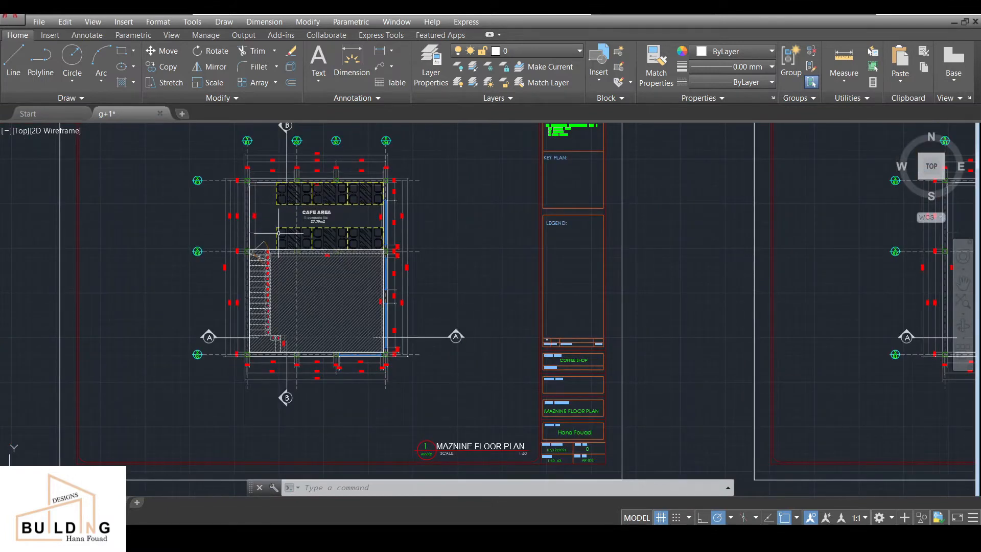
mouse_move(260, 221)
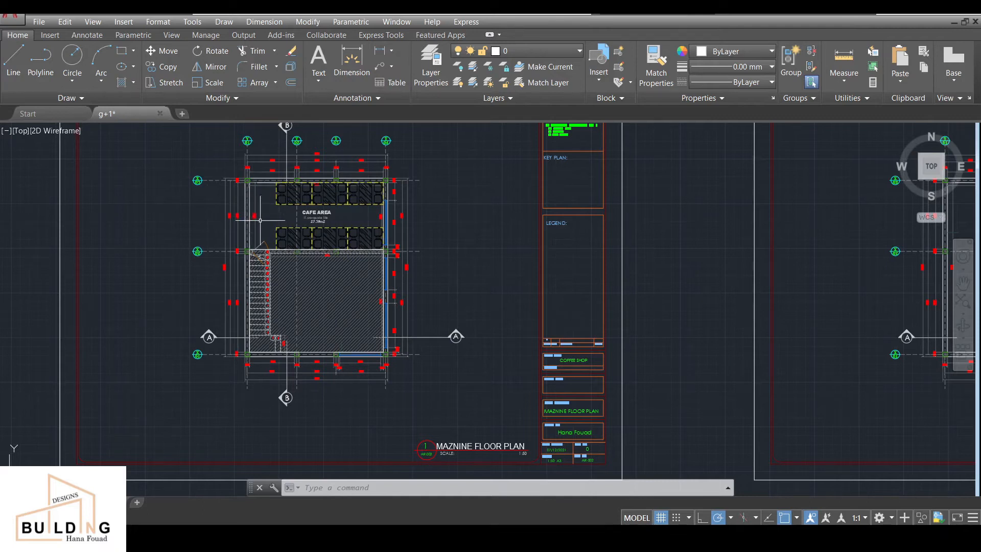
- Move the AutoCAD view to the ground floor slab plan with its notes
click(306, 299)
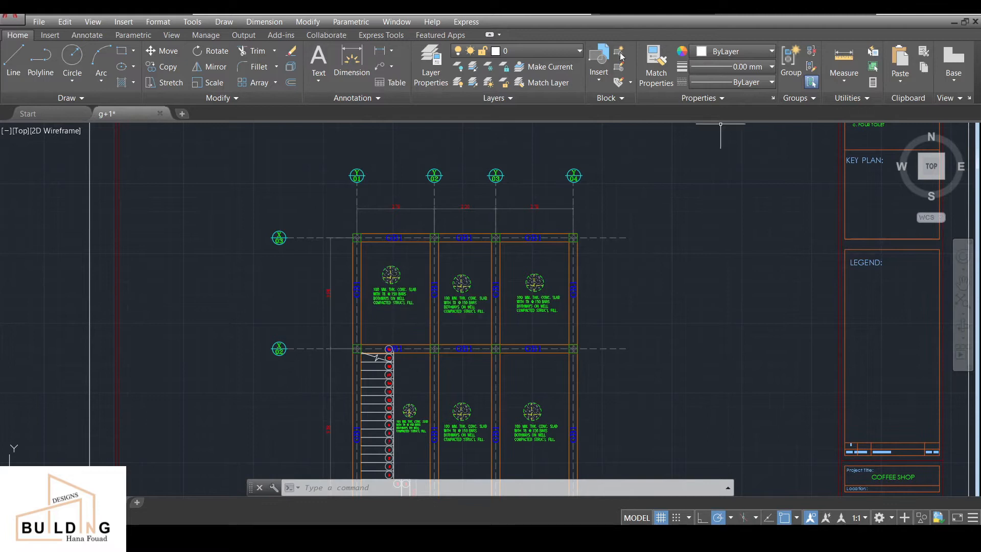
mouse_move(900, 16)
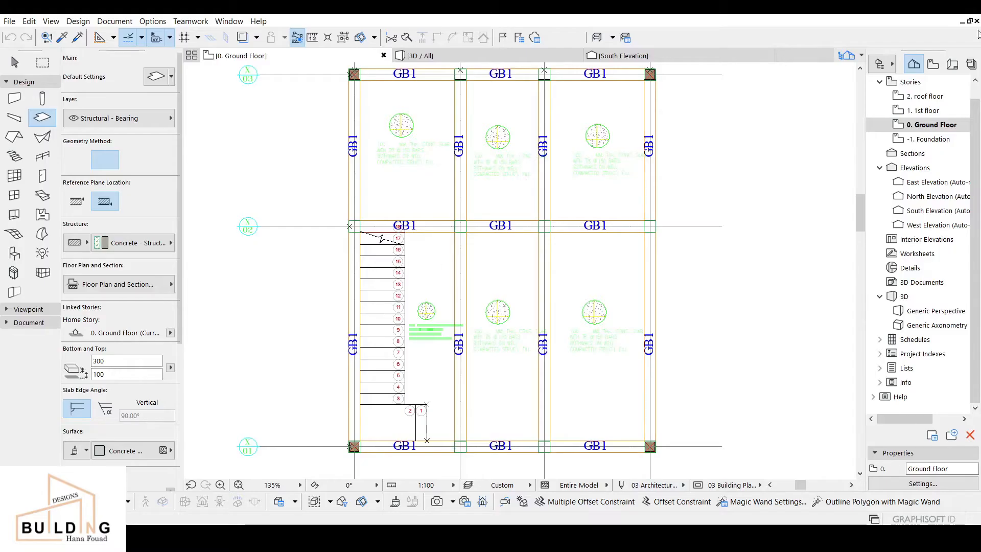
- Trace a 100-thick concrete slab along the ground beams and view it in 3D
click(125, 360)
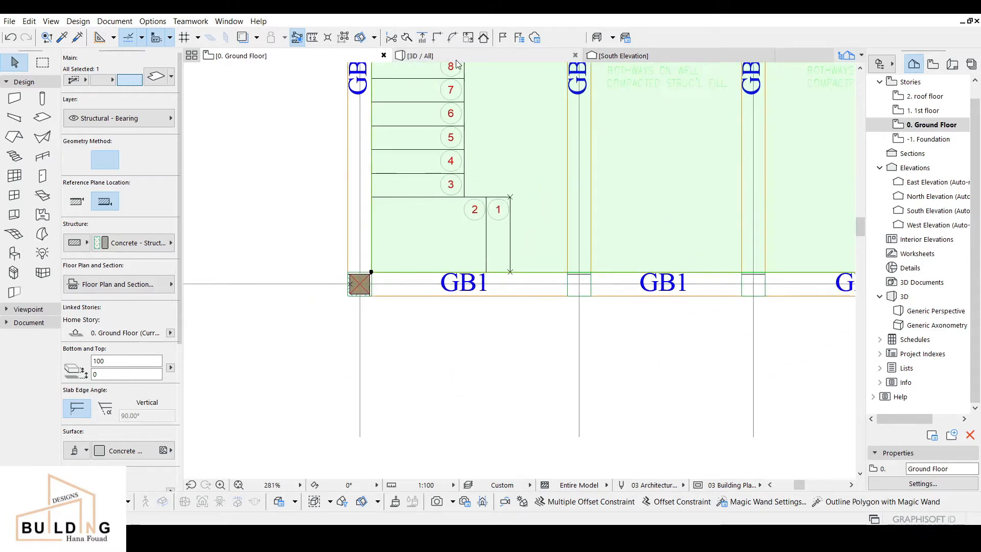
click(418, 56)
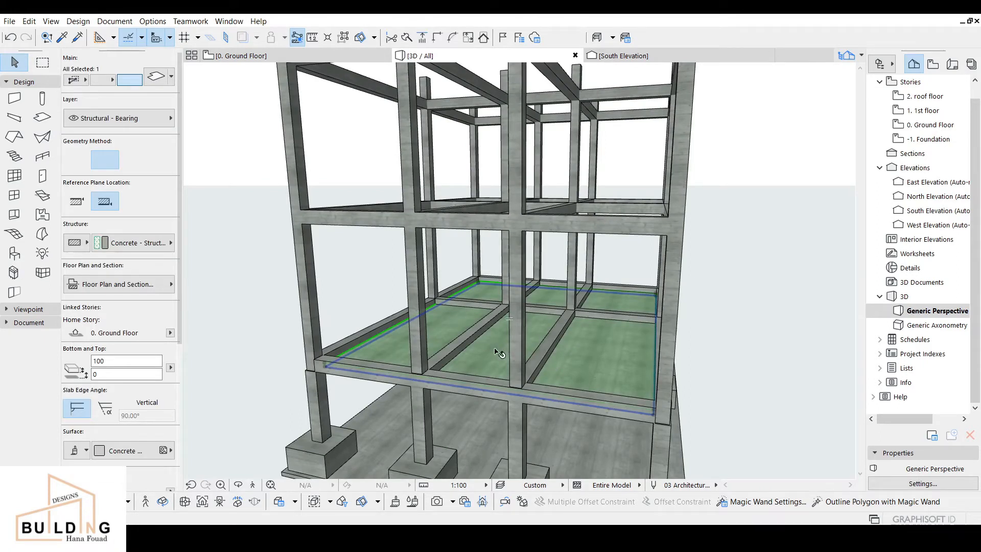
mouse_move(457, 323)
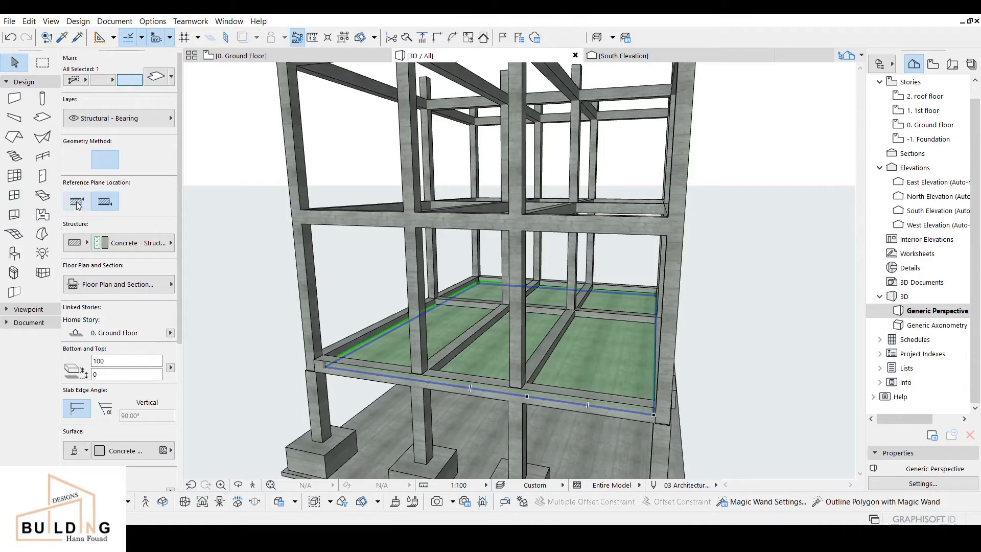
- Set the ground slab's reference plane to its top face with offset 30
click(105, 201)
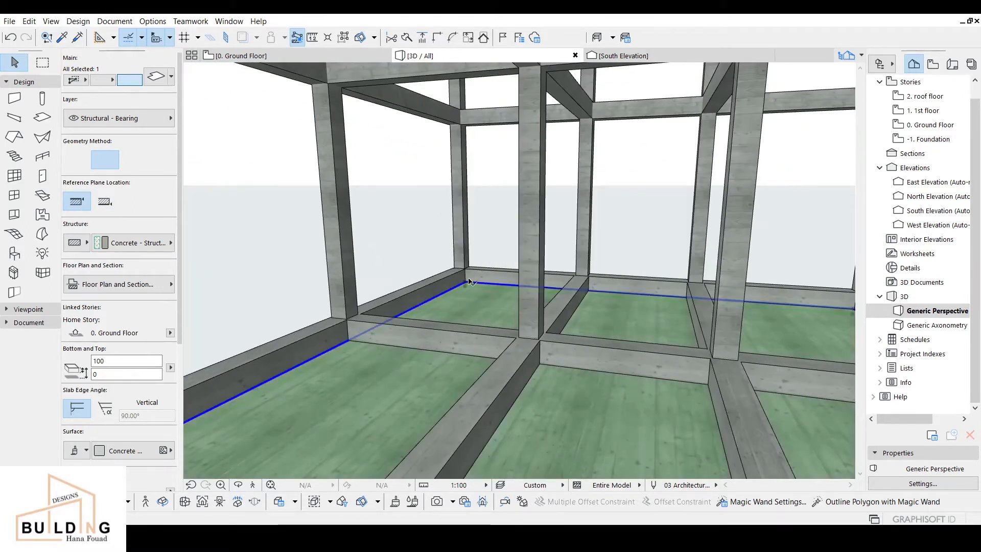
mouse_move(471, 297)
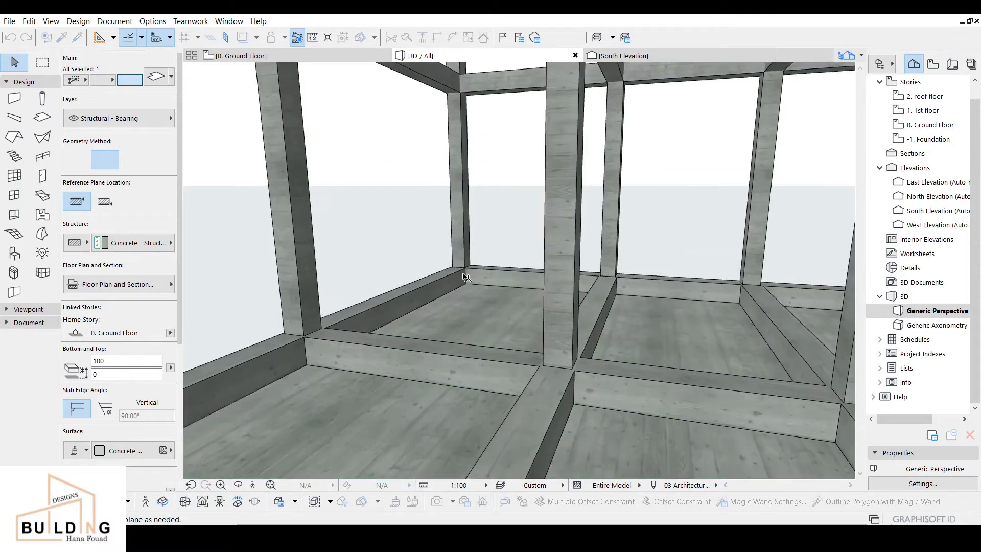
click(466, 276)
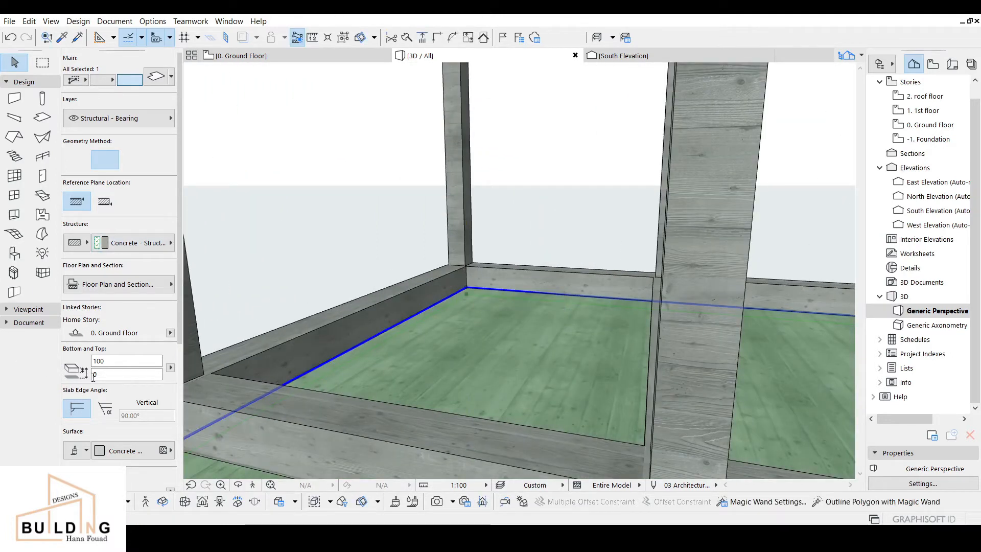
text(30)
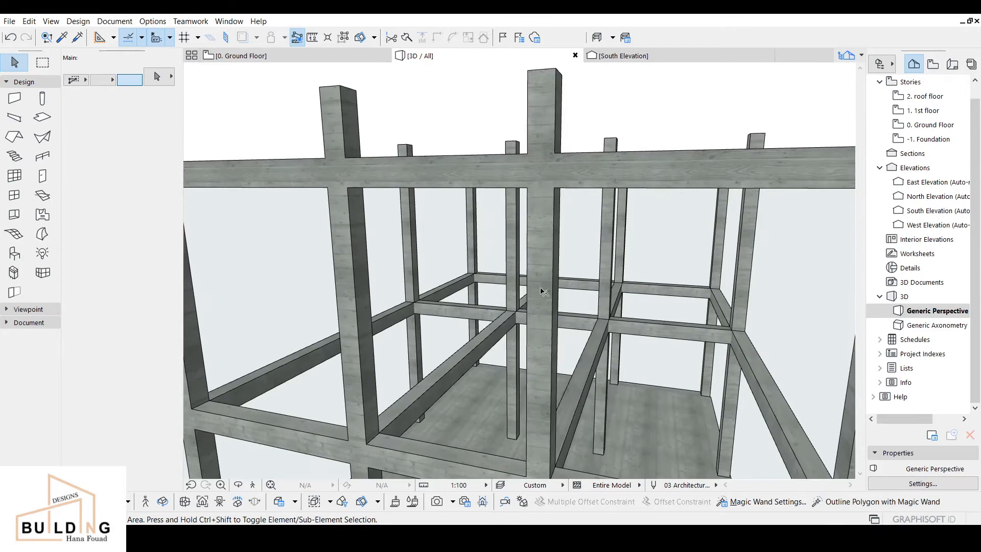
mouse_move(242, 108)
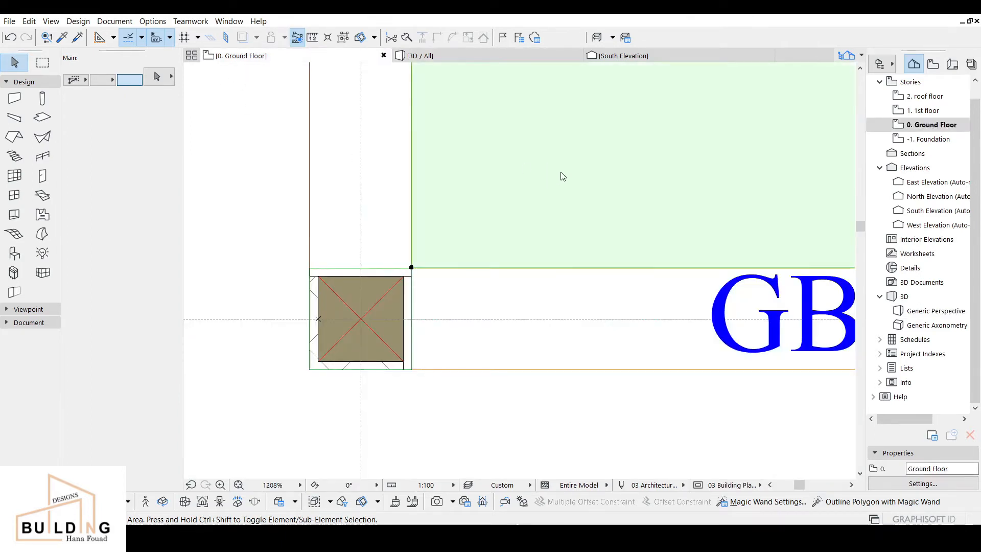
- Switch to the 1st floor plan and trace a 150-thick slab in one bay
click(924, 110)
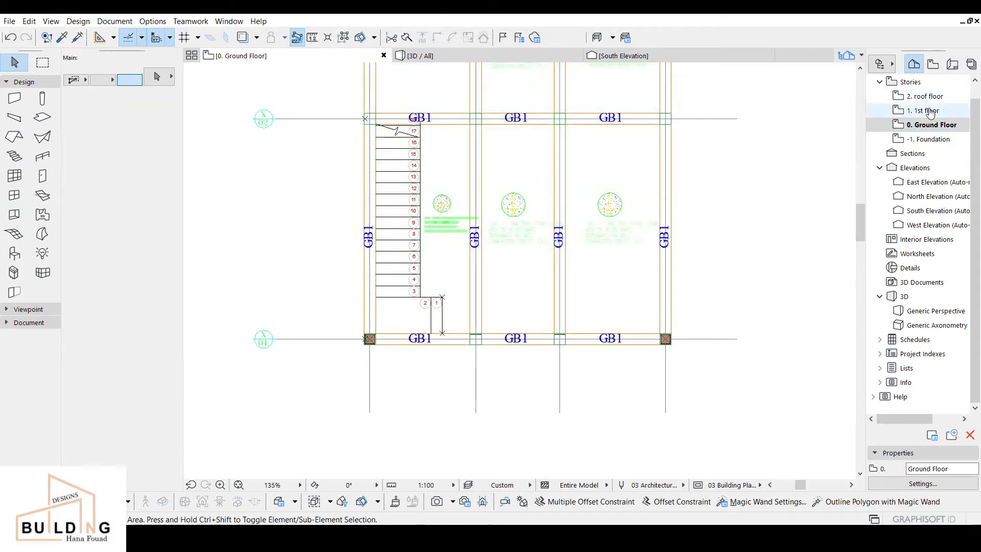
click(924, 111)
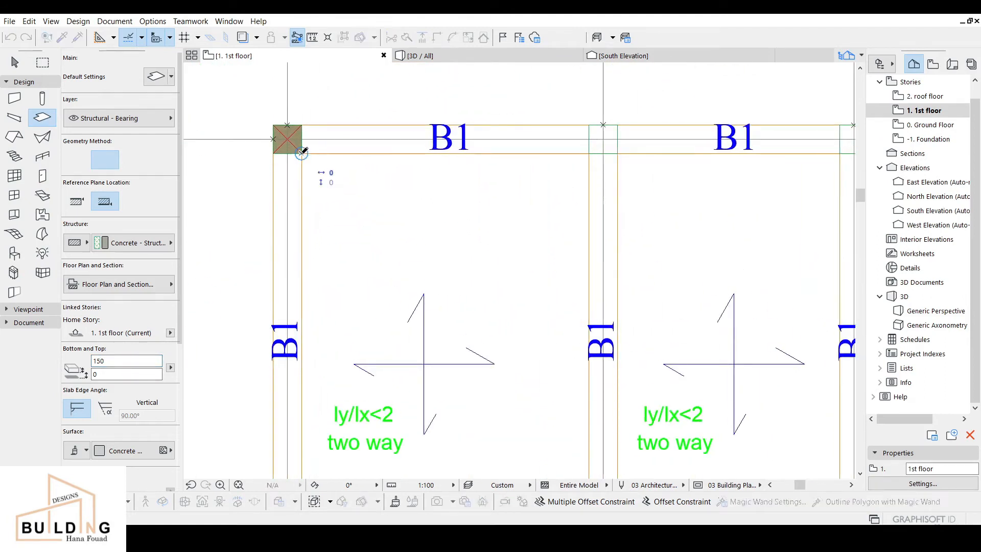
scroll(down, 3)
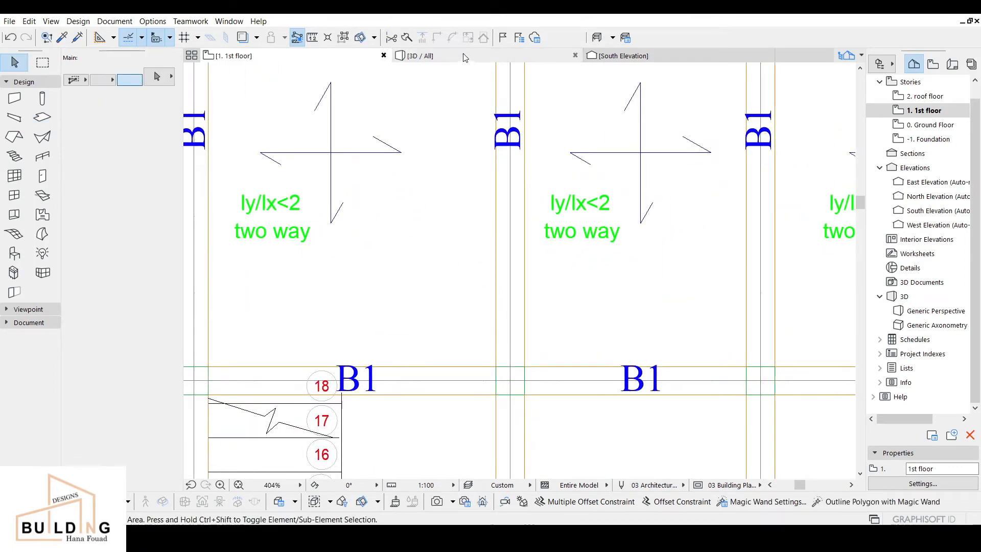
- Select the new 1st-floor slab in 3D and open its settings
click(420, 55)
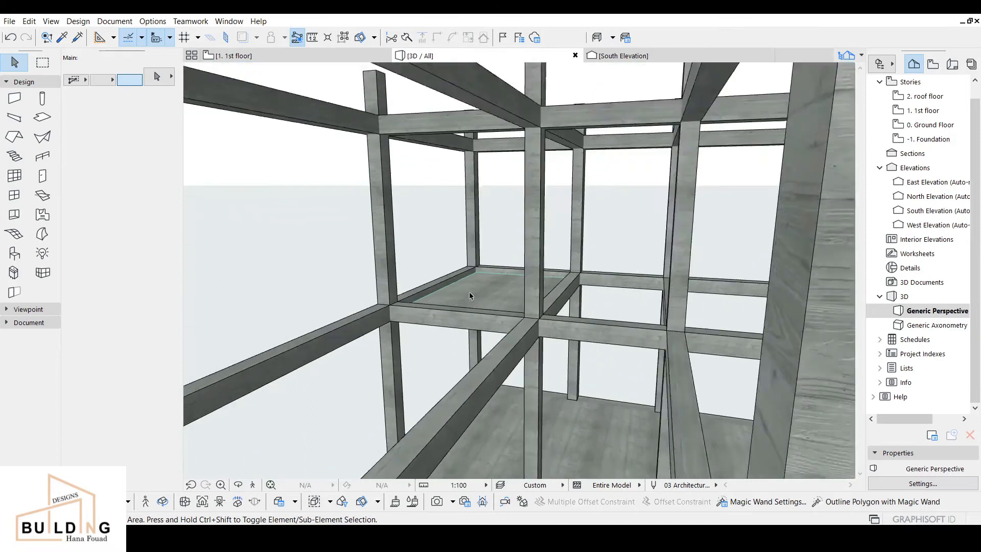
click(470, 295)
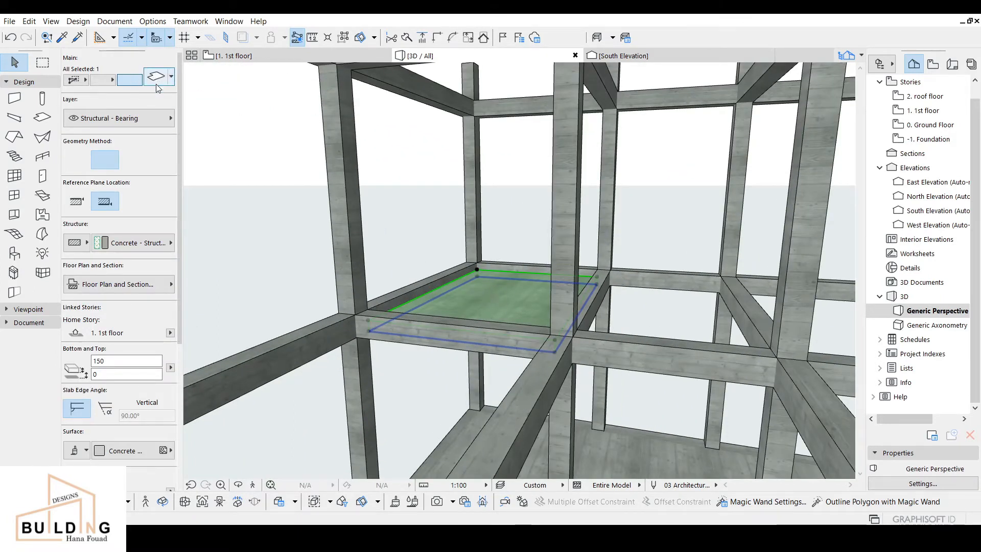
click(155, 76)
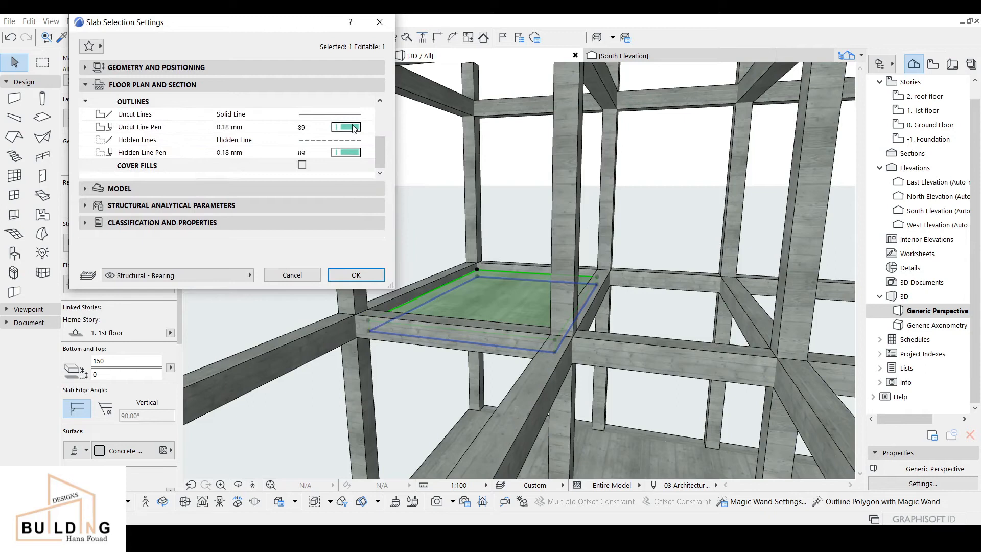
- Set the uncut line pen to 1 (0.13 mm), keep structural function Undefined, and apply
click(347, 139)
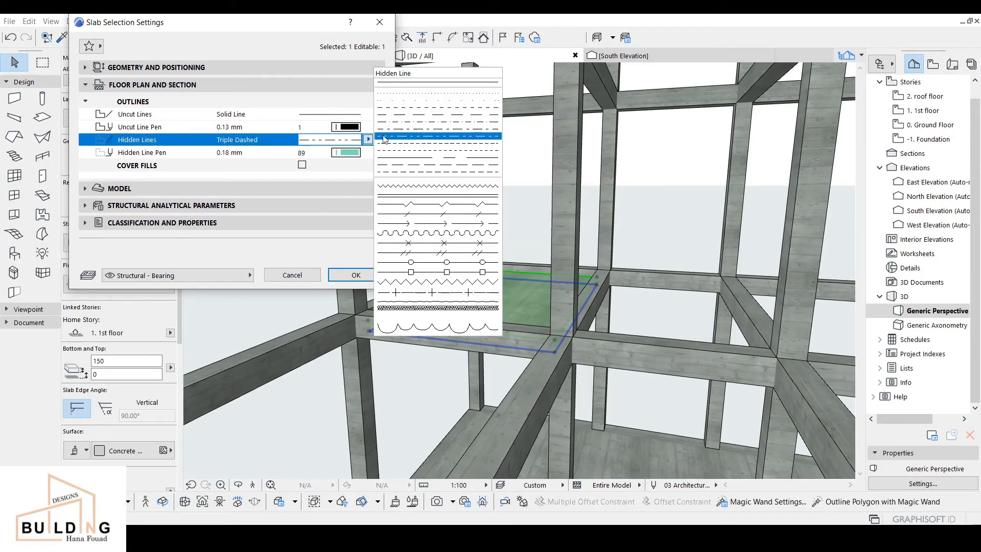
click(436, 137)
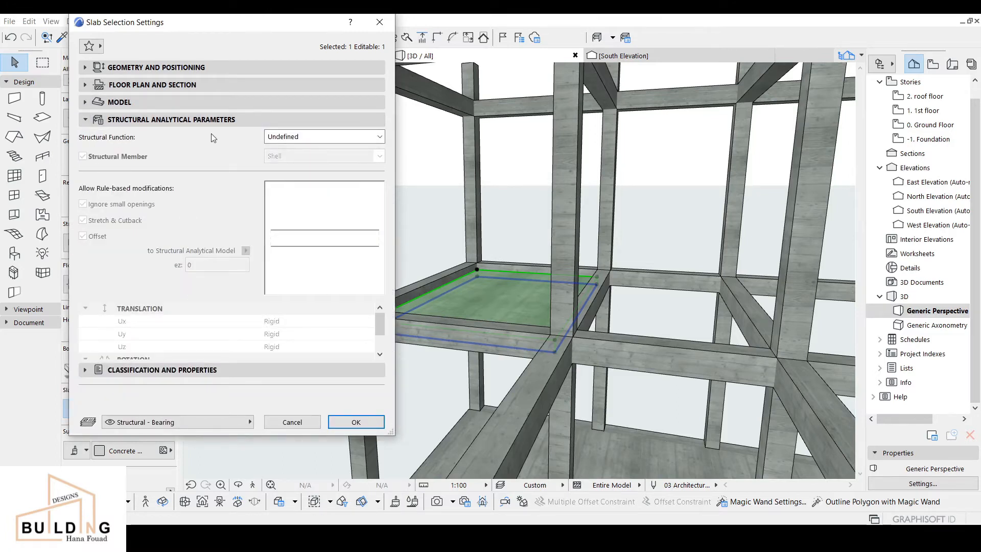
click(323, 136)
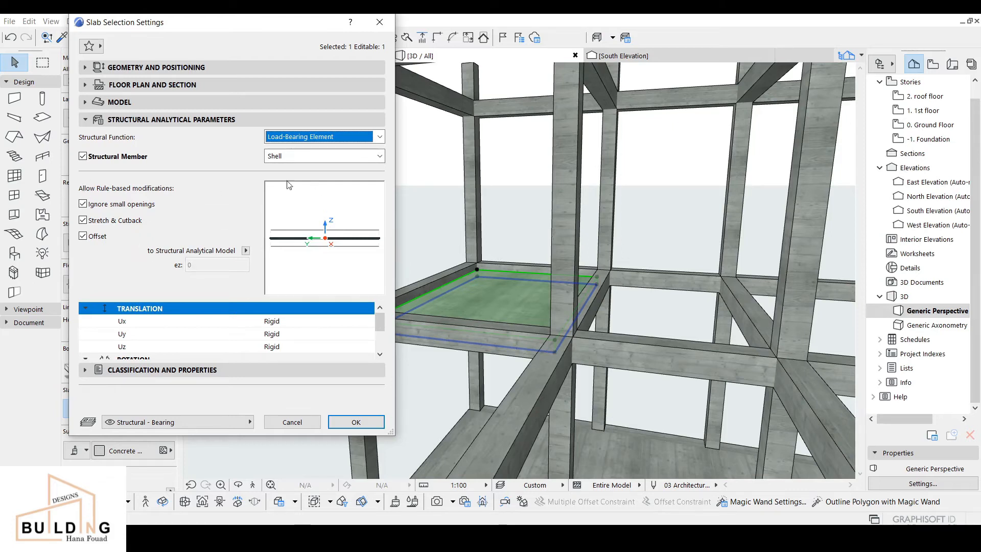
mouse_move(243, 161)
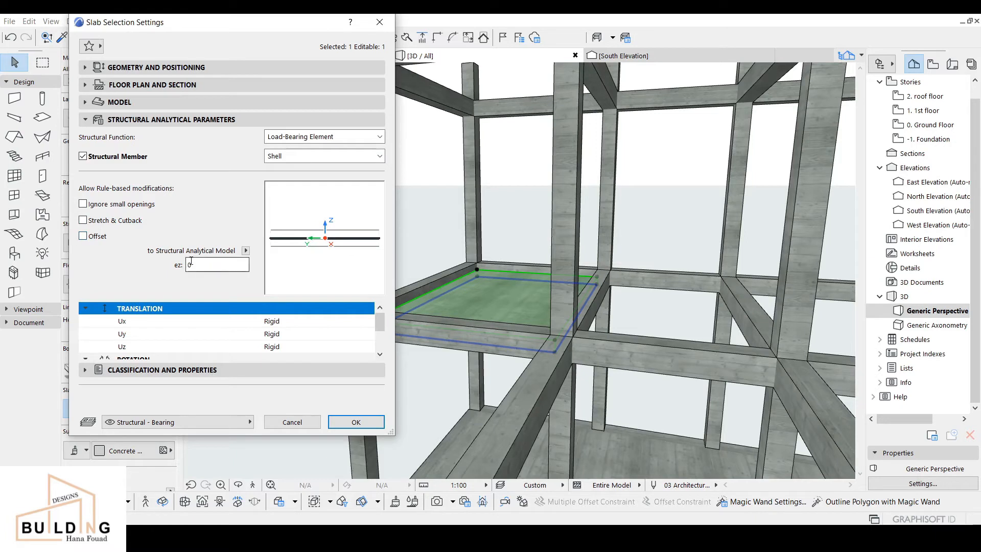
click(216, 264)
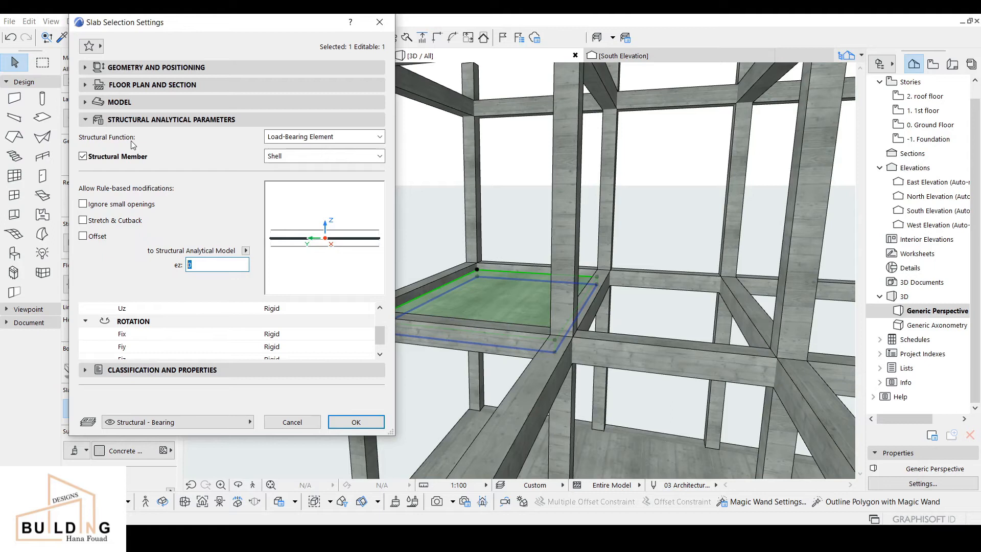
mouse_move(248, 165)
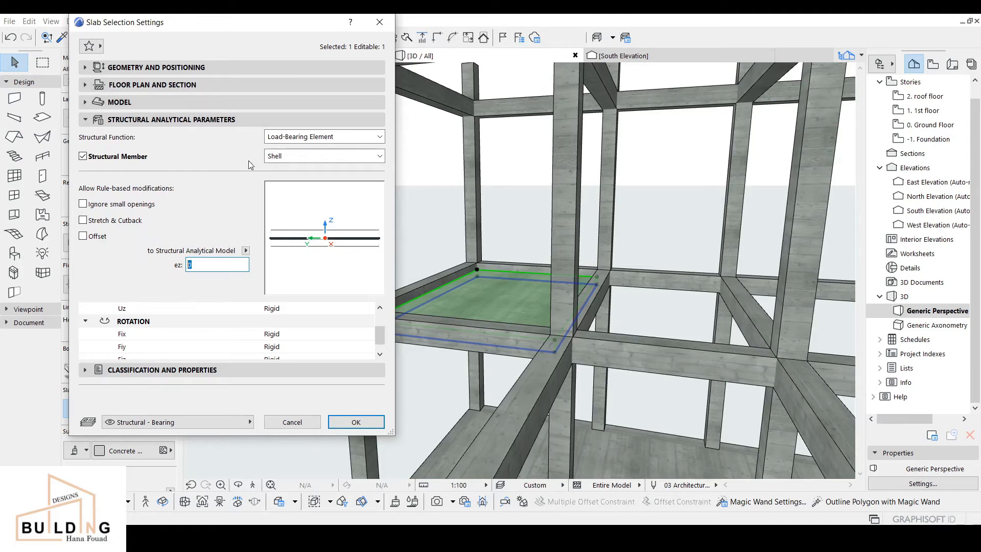
click(323, 137)
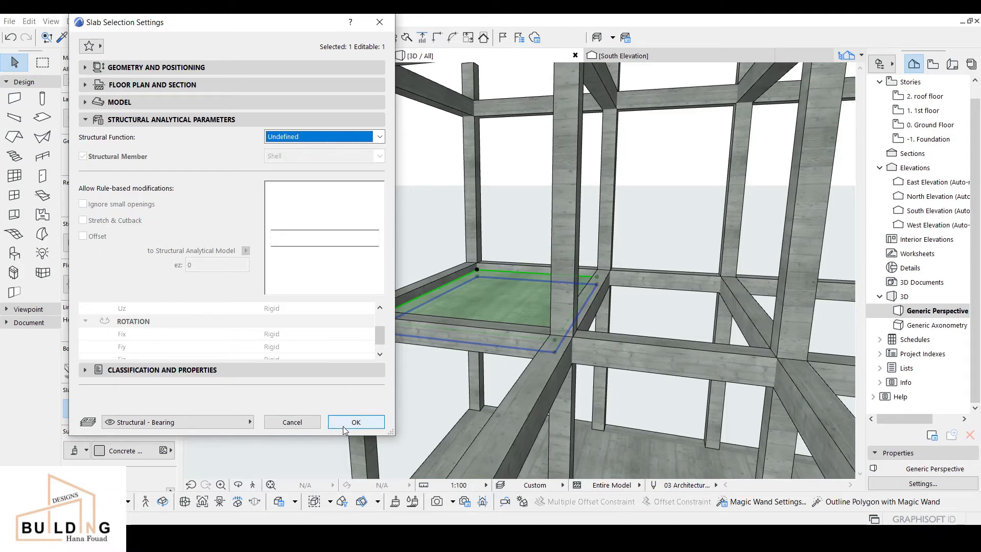
click(355, 422)
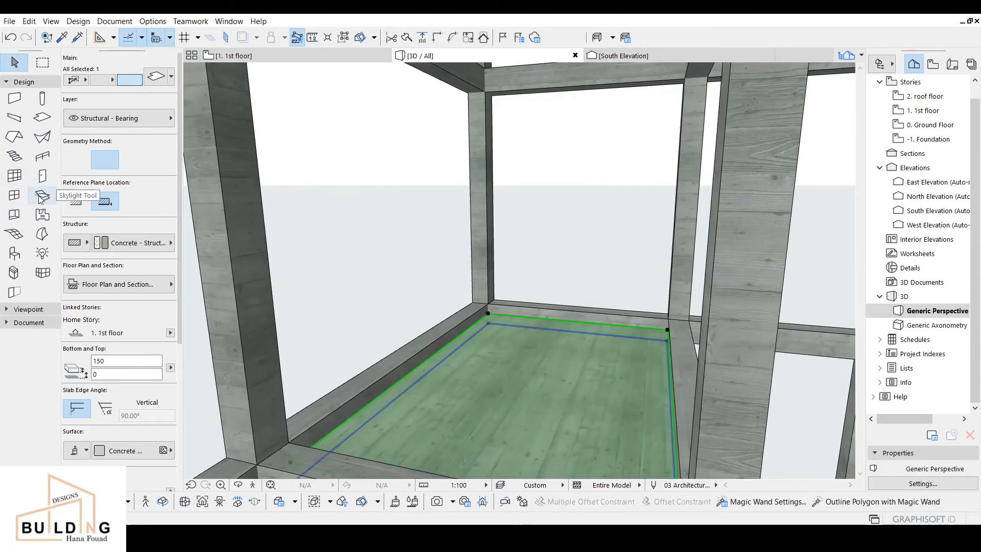
- Give the first-floor slab a Home Offset of 300
click(76, 200)
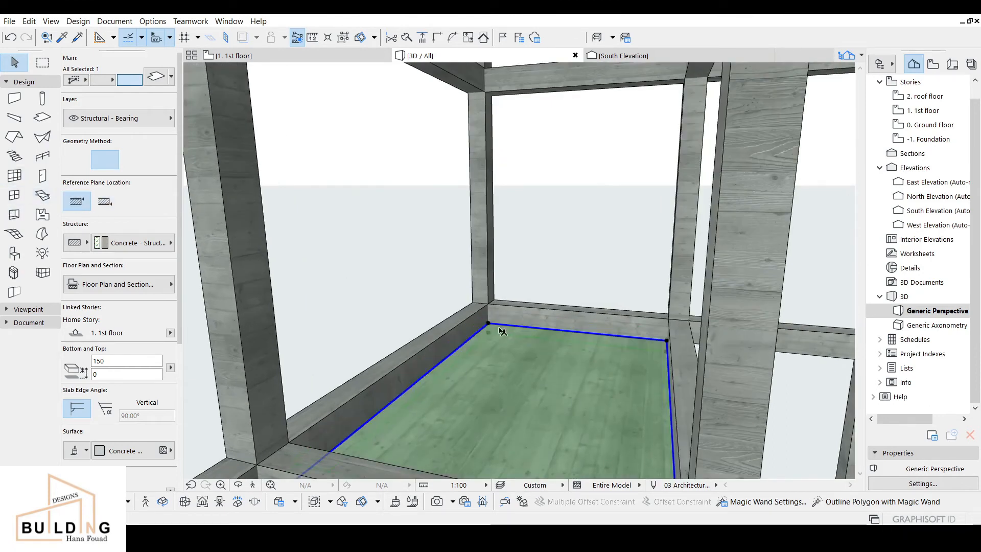
click(125, 373)
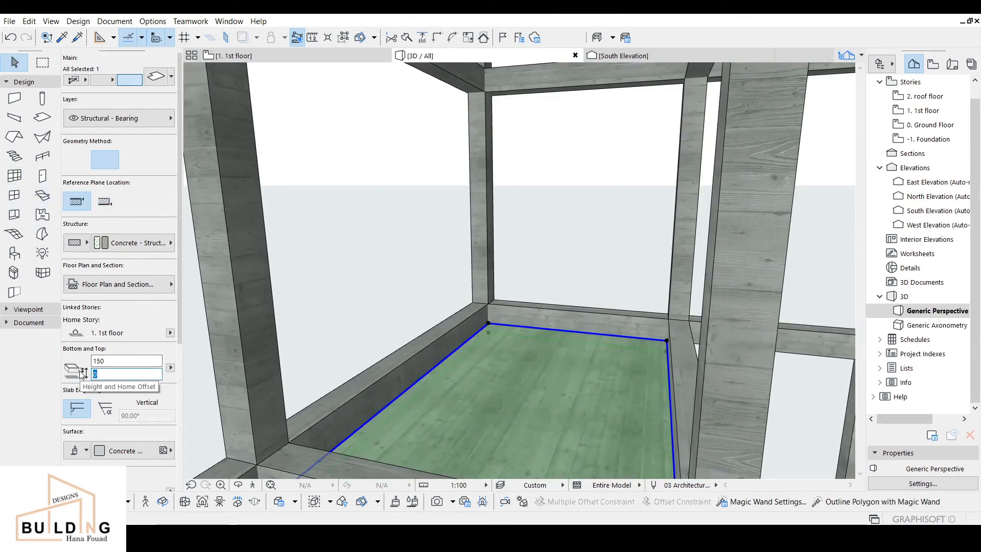
text(300)
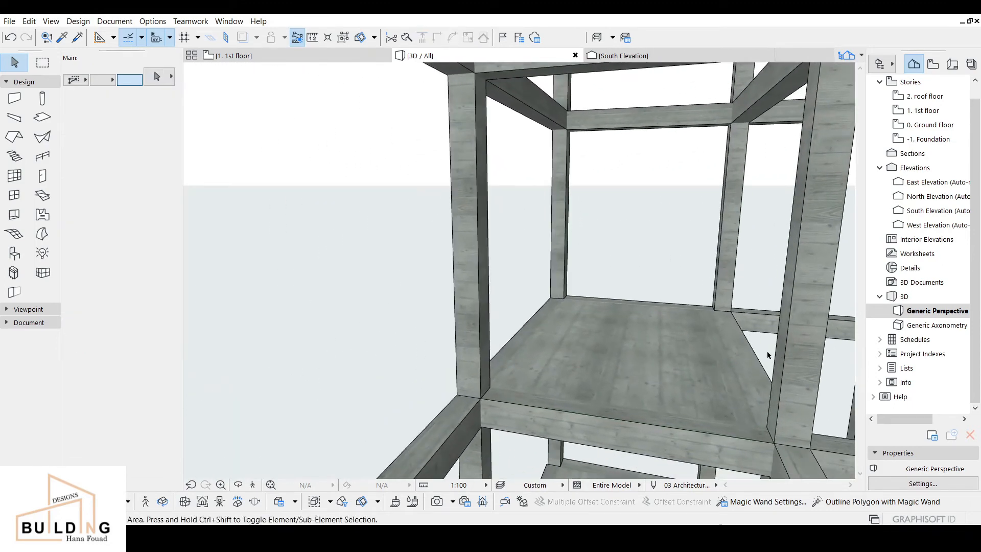
- Apply a concrete surface finish to the raised slab
click(625, 368)
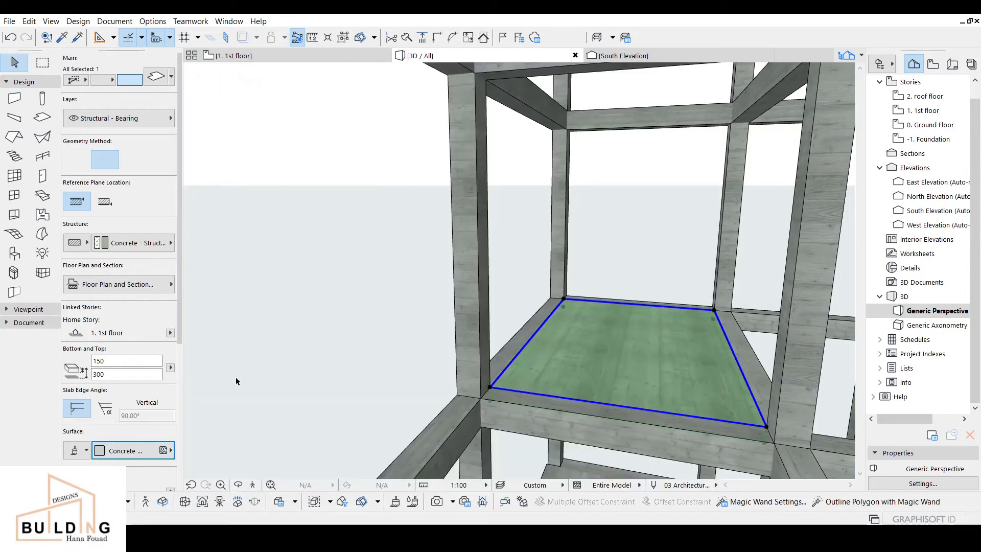
click(132, 451)
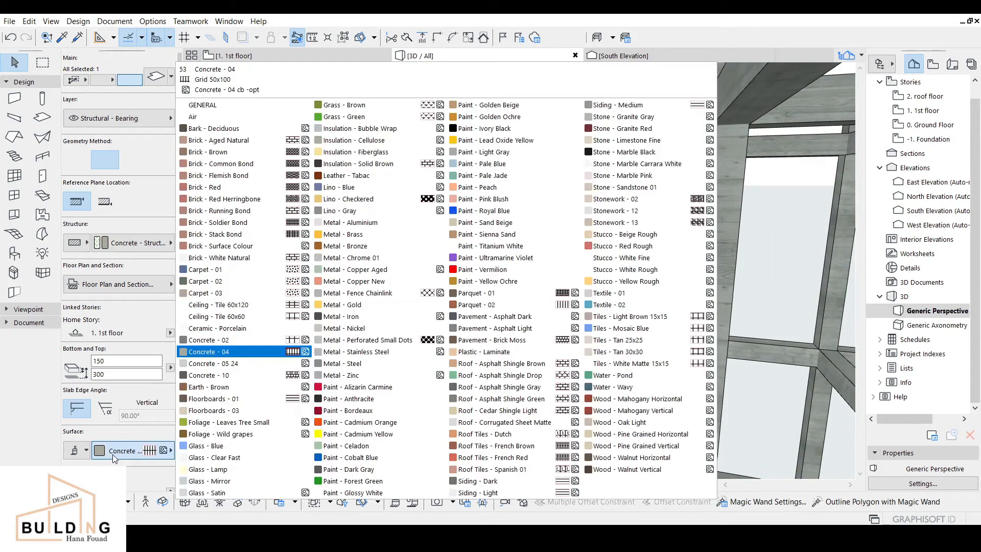
click(216, 363)
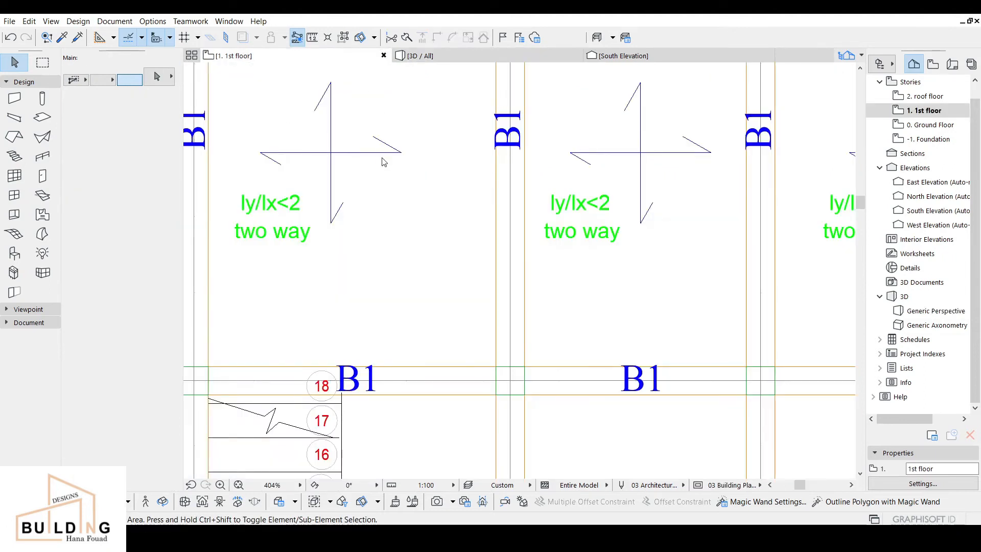
- Move the slab to the top-right bay beside beam GB1 and check it in 3D
click(381, 156)
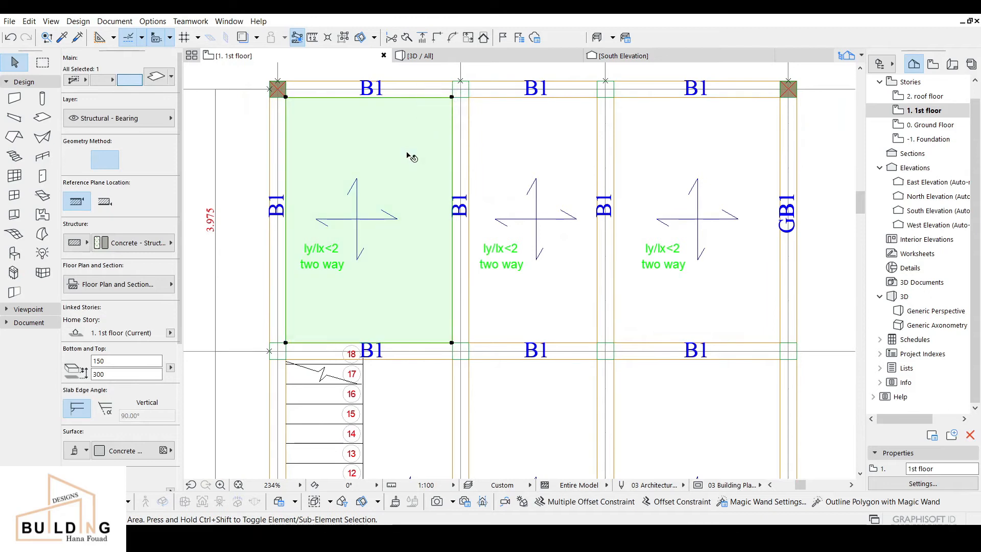
mouse_move(407, 156)
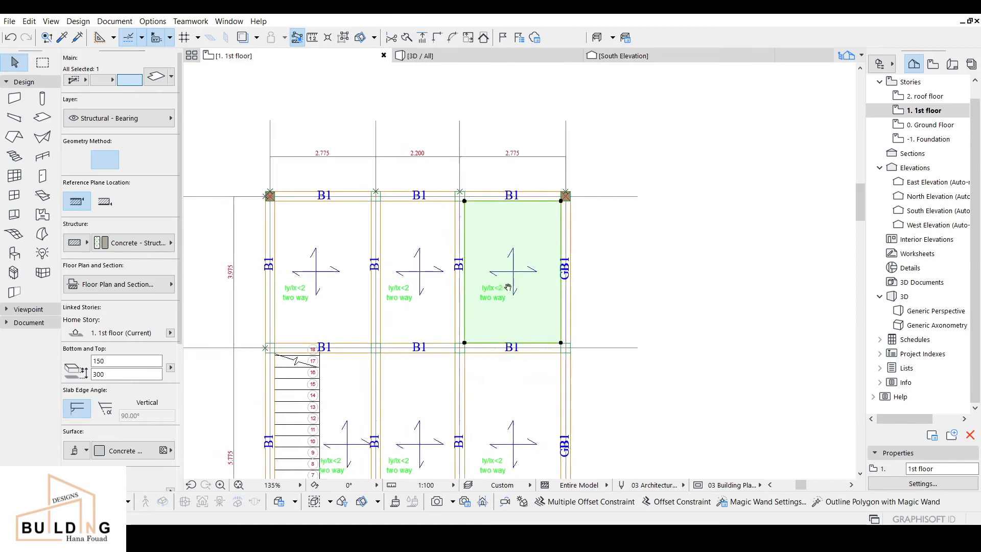
click(416, 56)
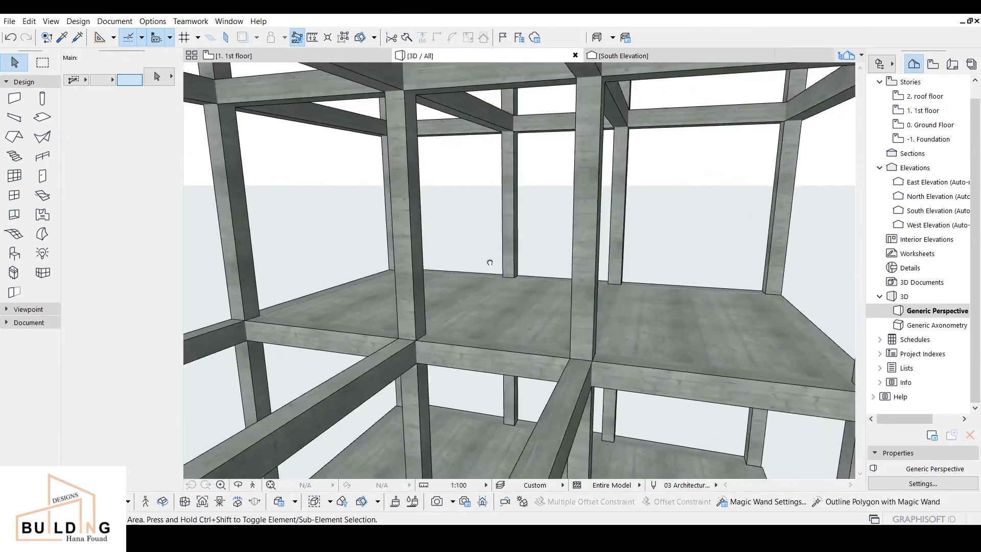
- Orbit to inspect the frame top, then open the '2. roof floor' plan
drag(490, 262, 544, 179)
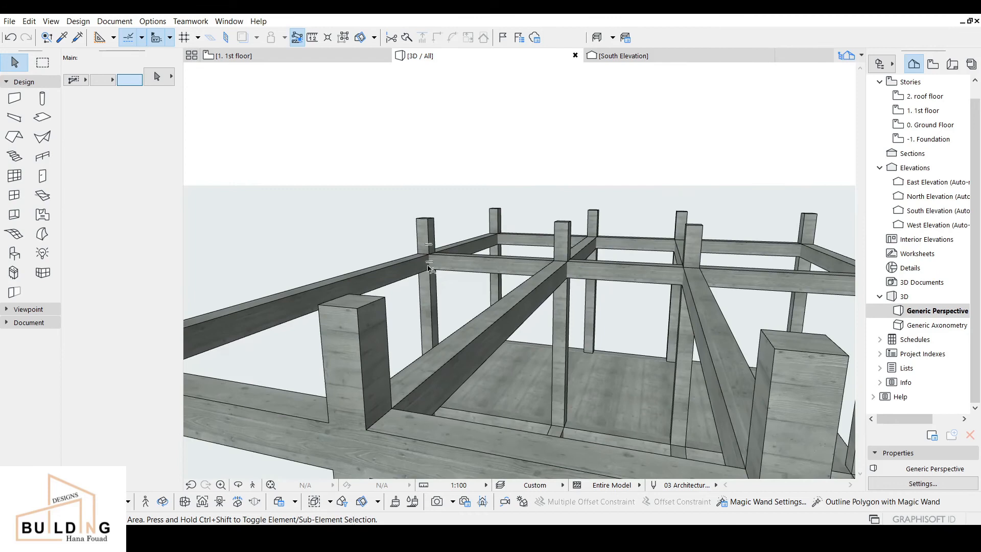
click(233, 55)
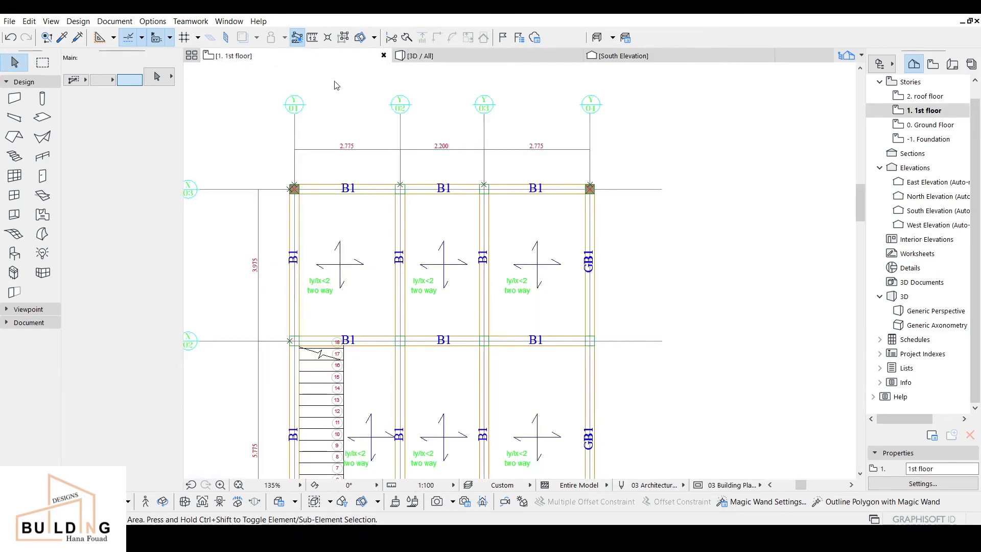
click(926, 96)
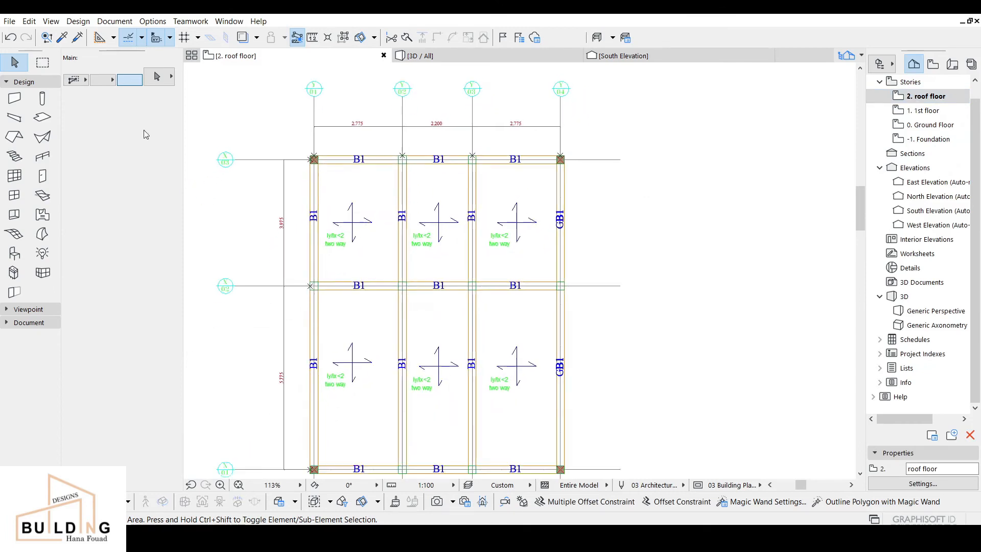
- Choose the Slab Tool with the Flat Roof build-up and outline the roof slab
click(42, 118)
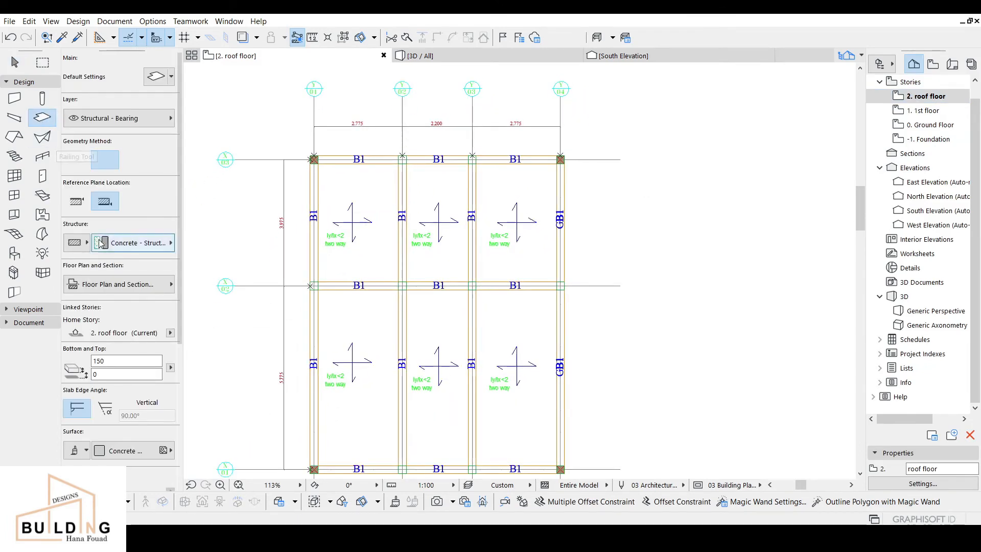
click(133, 243)
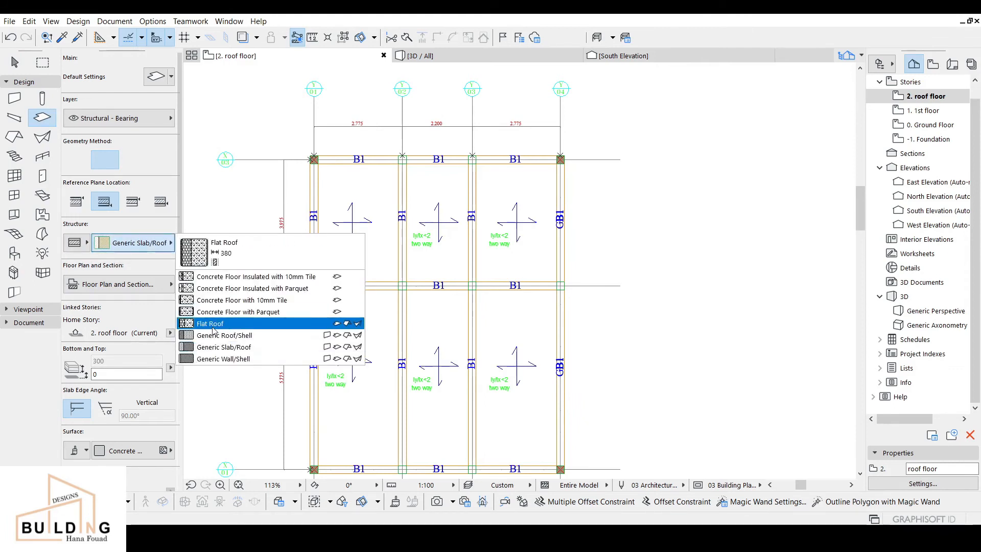
click(210, 323)
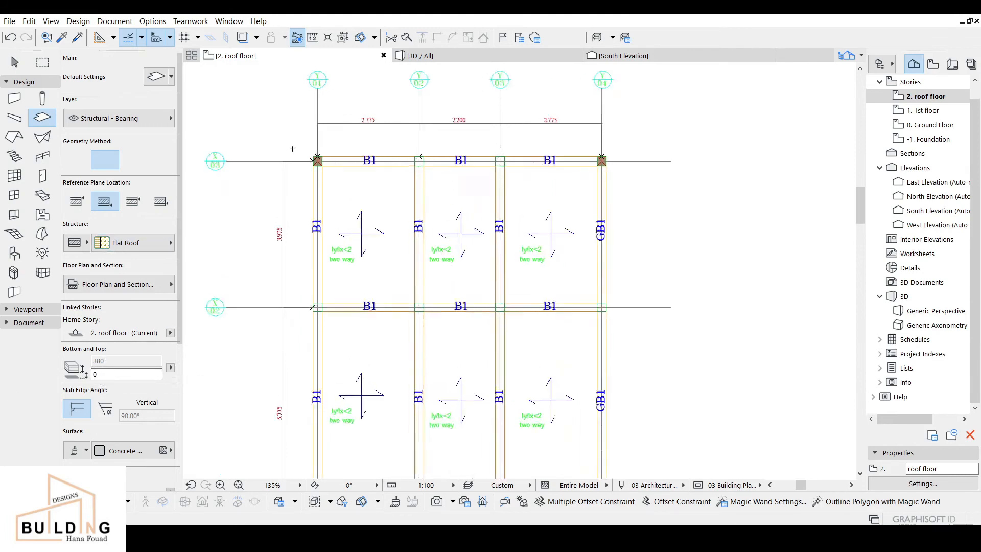
scroll(down, 3)
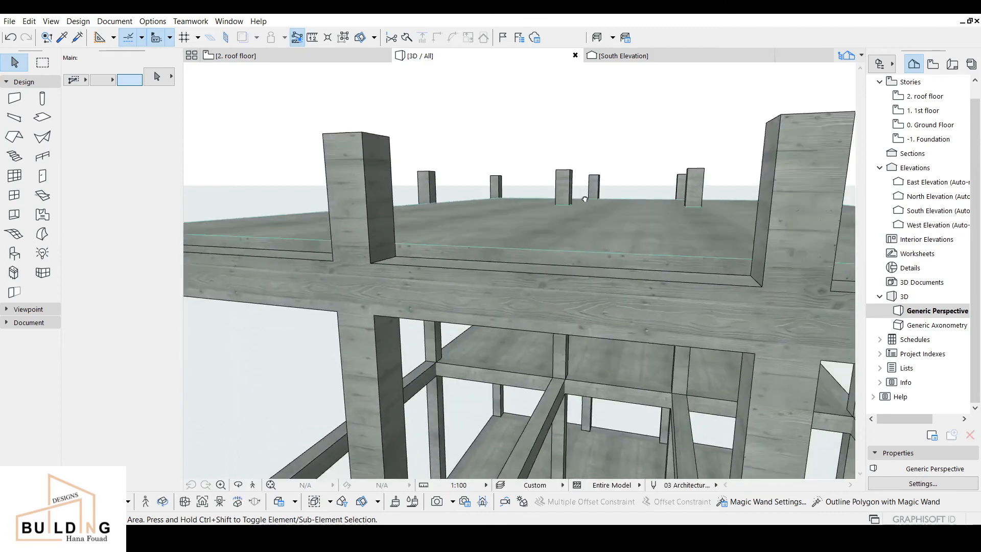
click(582, 220)
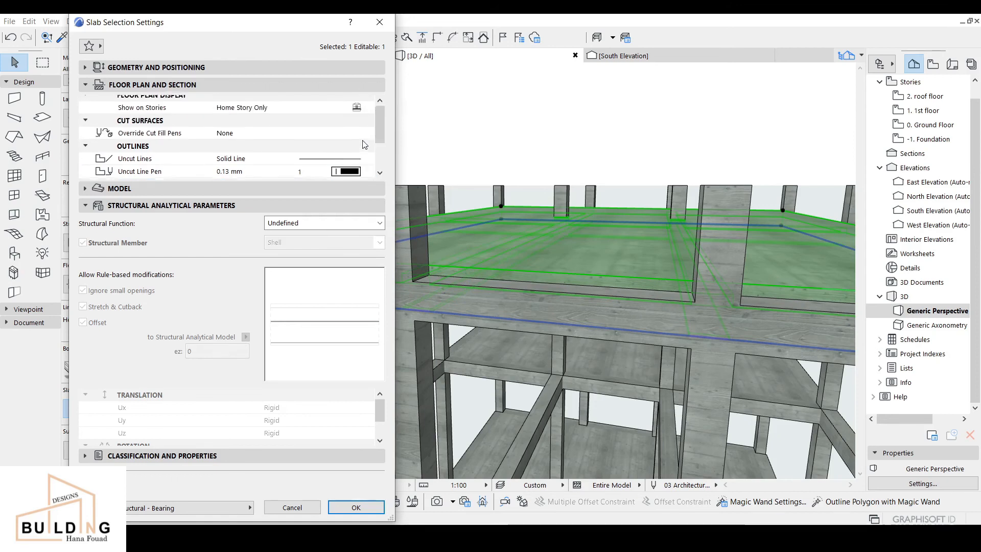
click(355, 507)
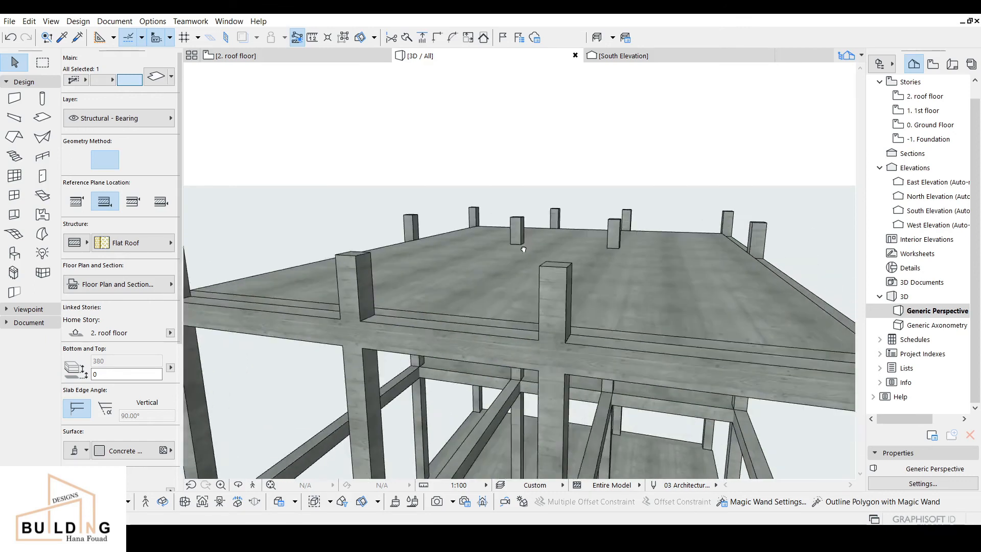
click(522, 249)
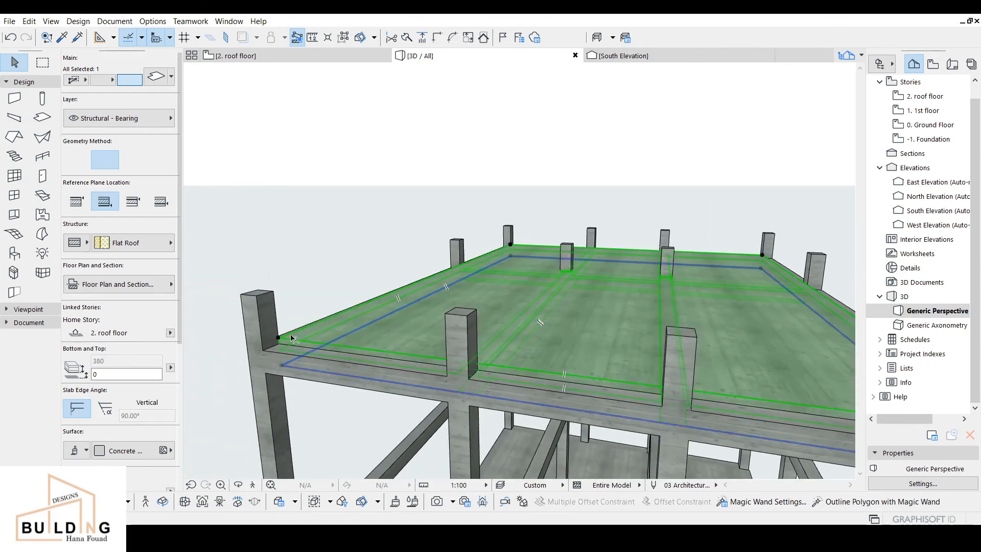
mouse_move(343, 326)
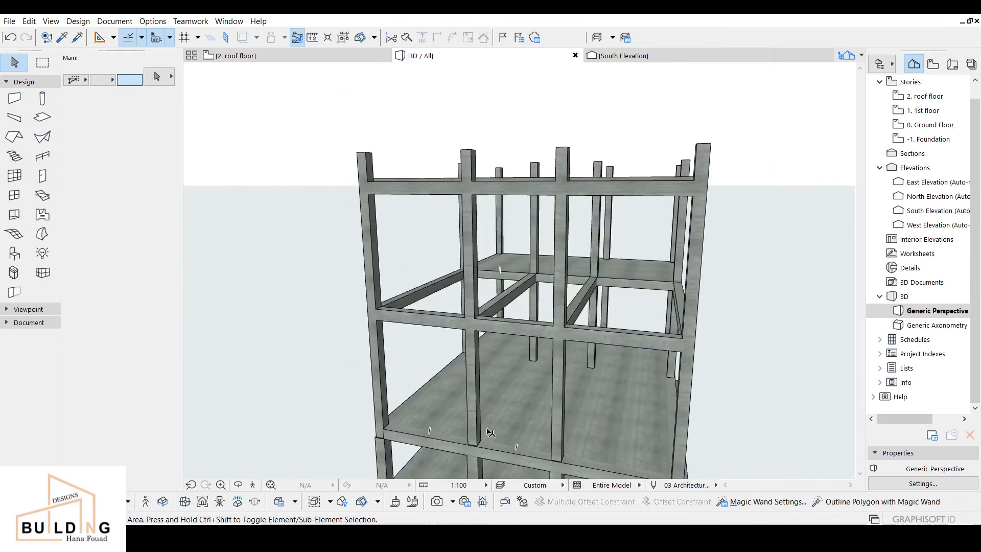
mouse_move(499, 436)
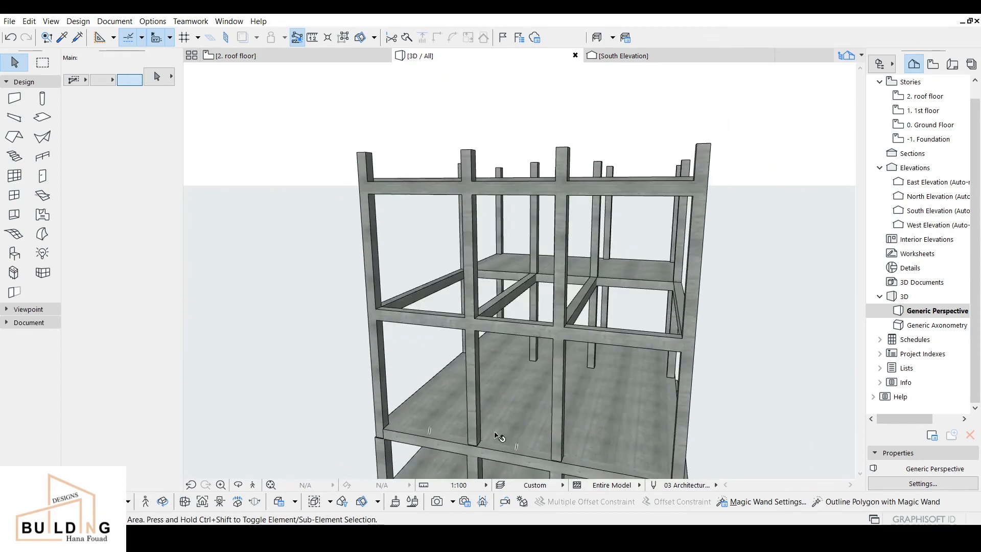